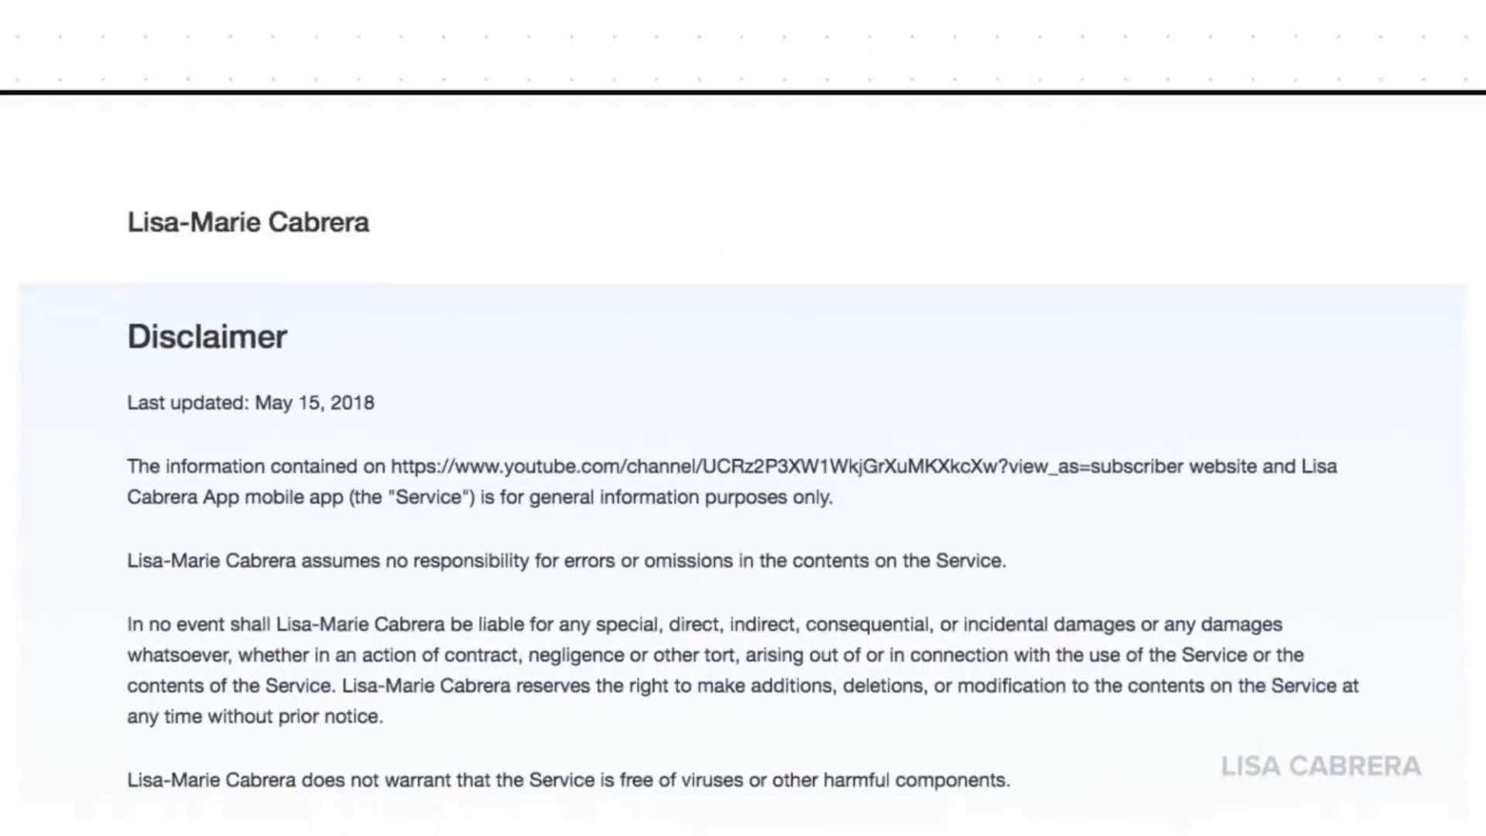
{"action": "scroll", "scroll_direction": "up", "scroll_amount": 3}
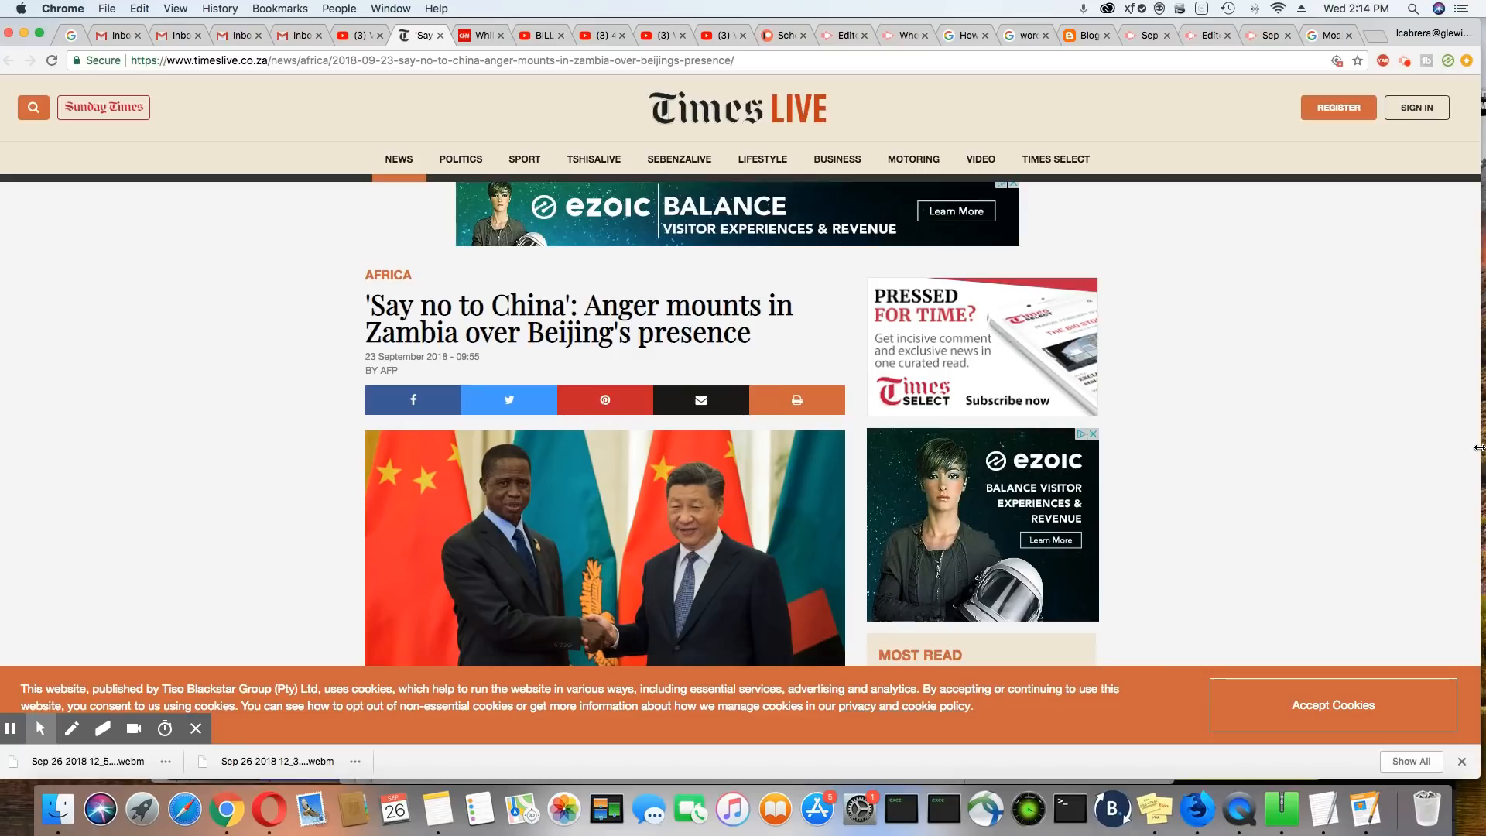
{"action": "scroll", "scroll_direction": "down", "scroll_amount": 3}
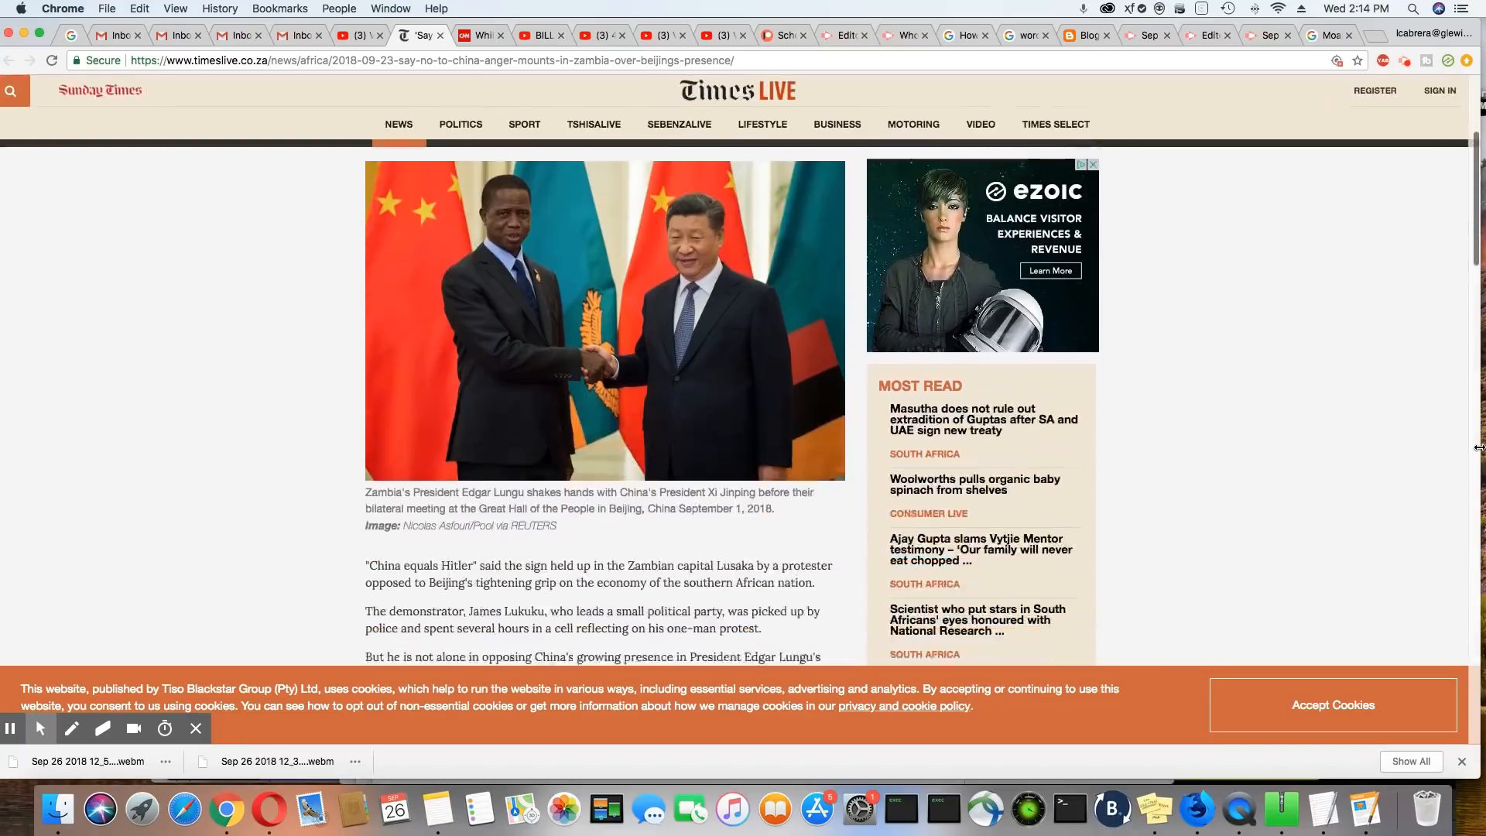
{"action": "scroll", "scroll_direction": "down", "scroll_amount": 3}
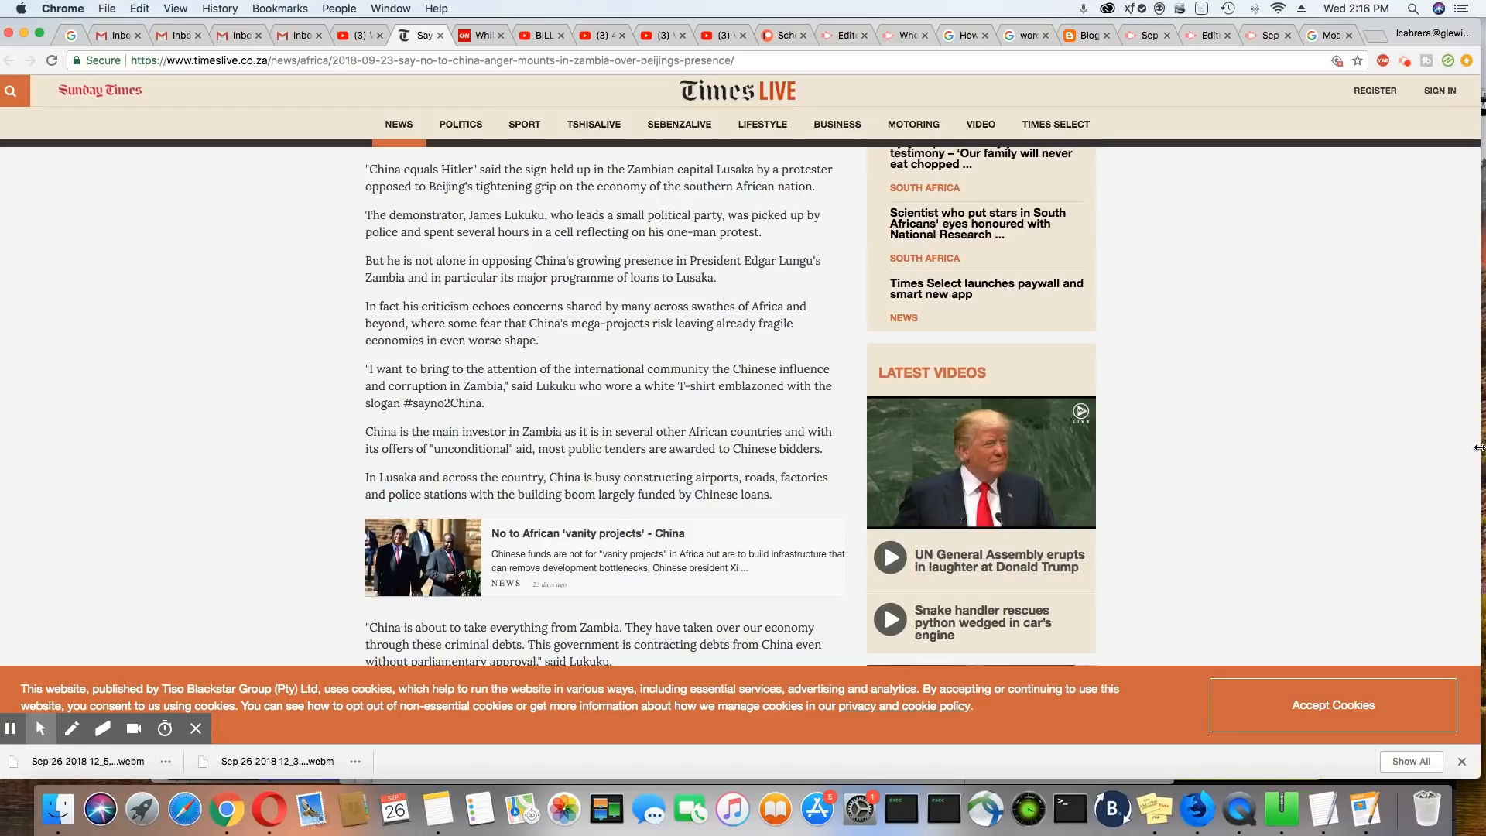
{"action": "scroll", "scroll_direction": "down", "scroll_amount": 3}
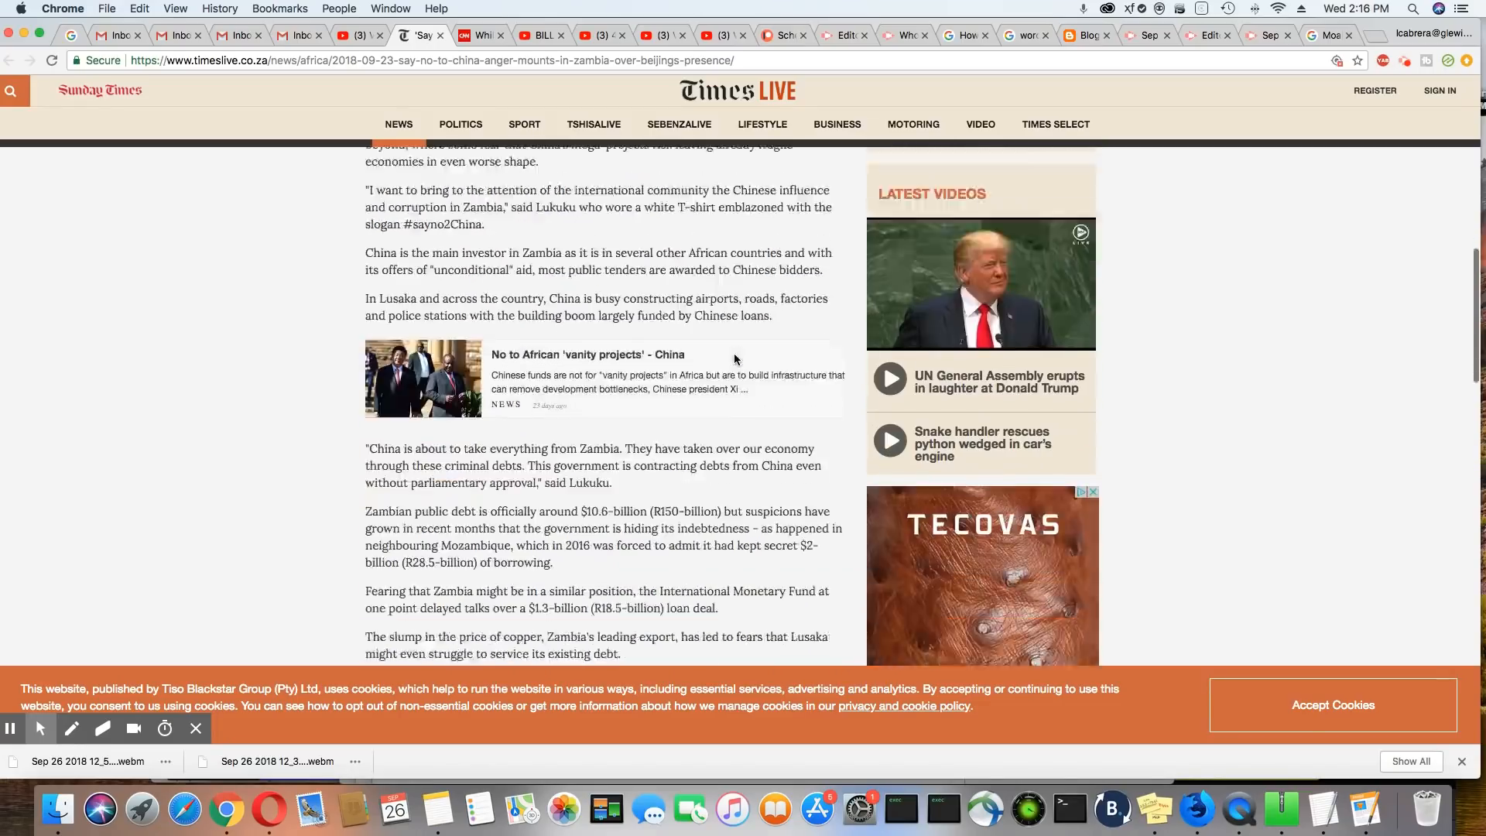
{"action": "scroll", "scroll_direction": "down", "scroll_amount": 3}
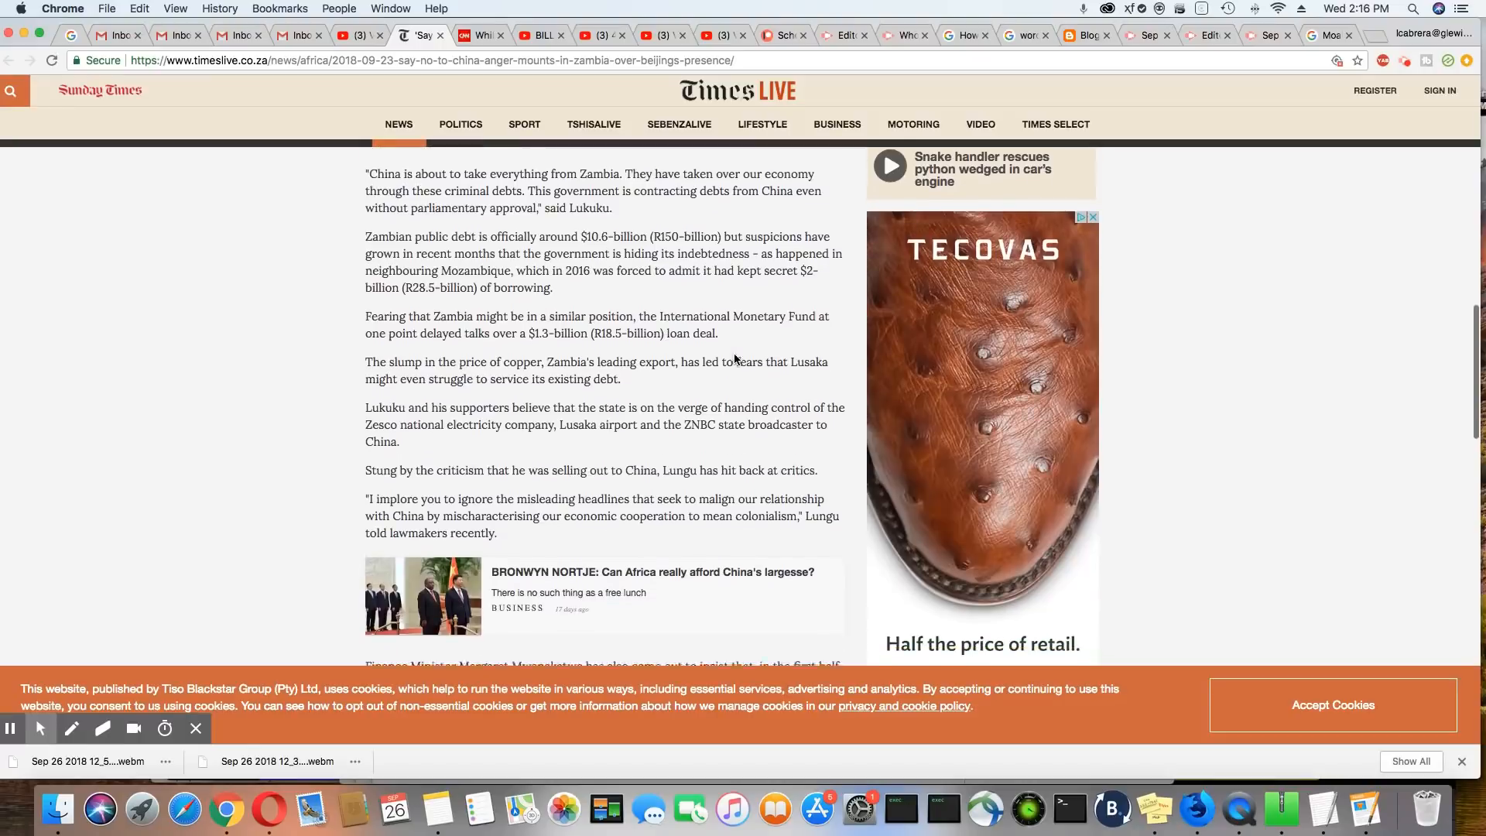
{"action": "scroll", "scroll_direction": "down", "scroll_amount": 3}
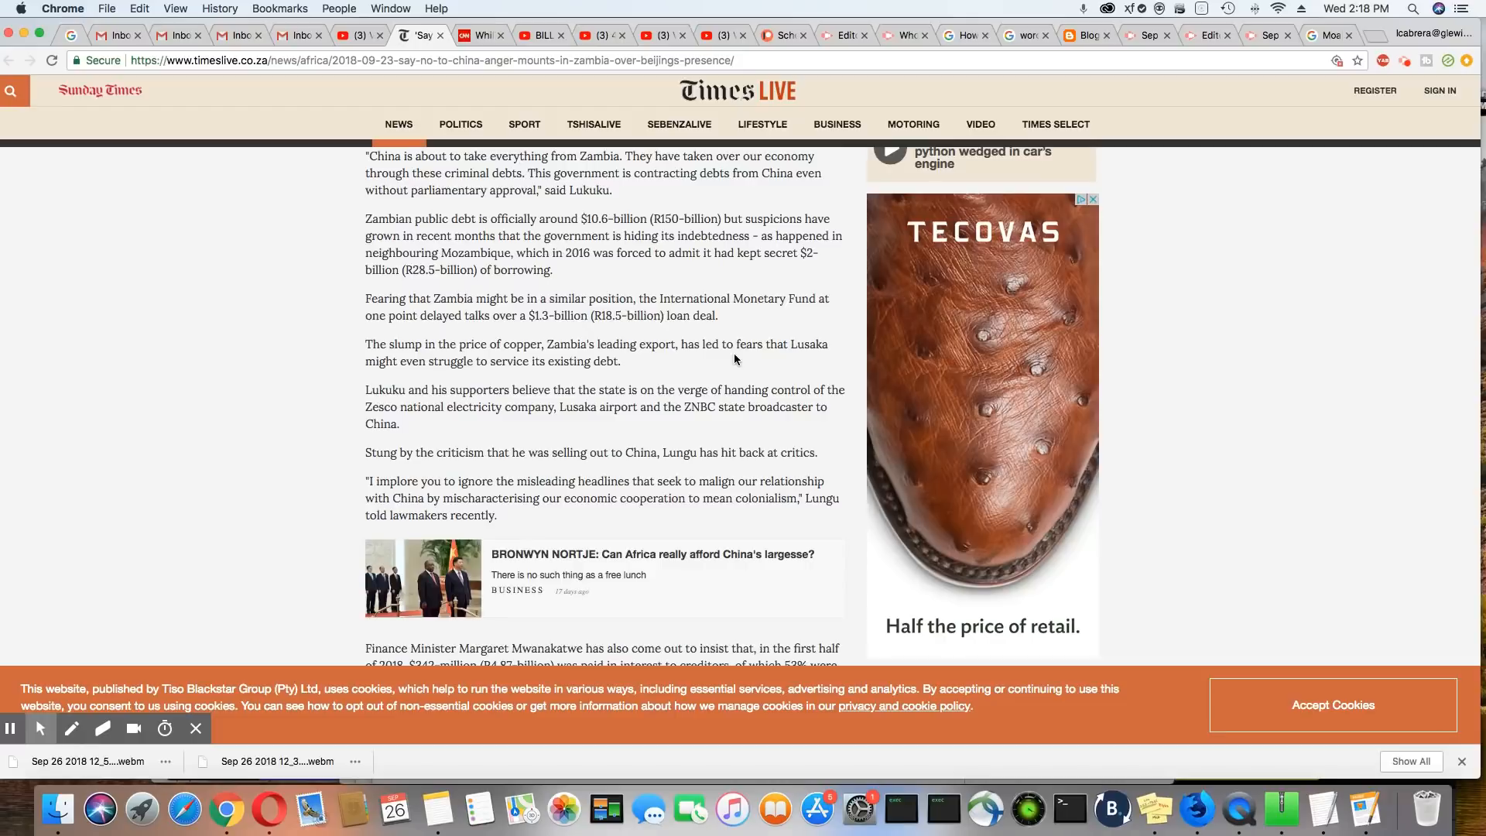
{"action": "mouse_move", "coordinate": [794, 449]}
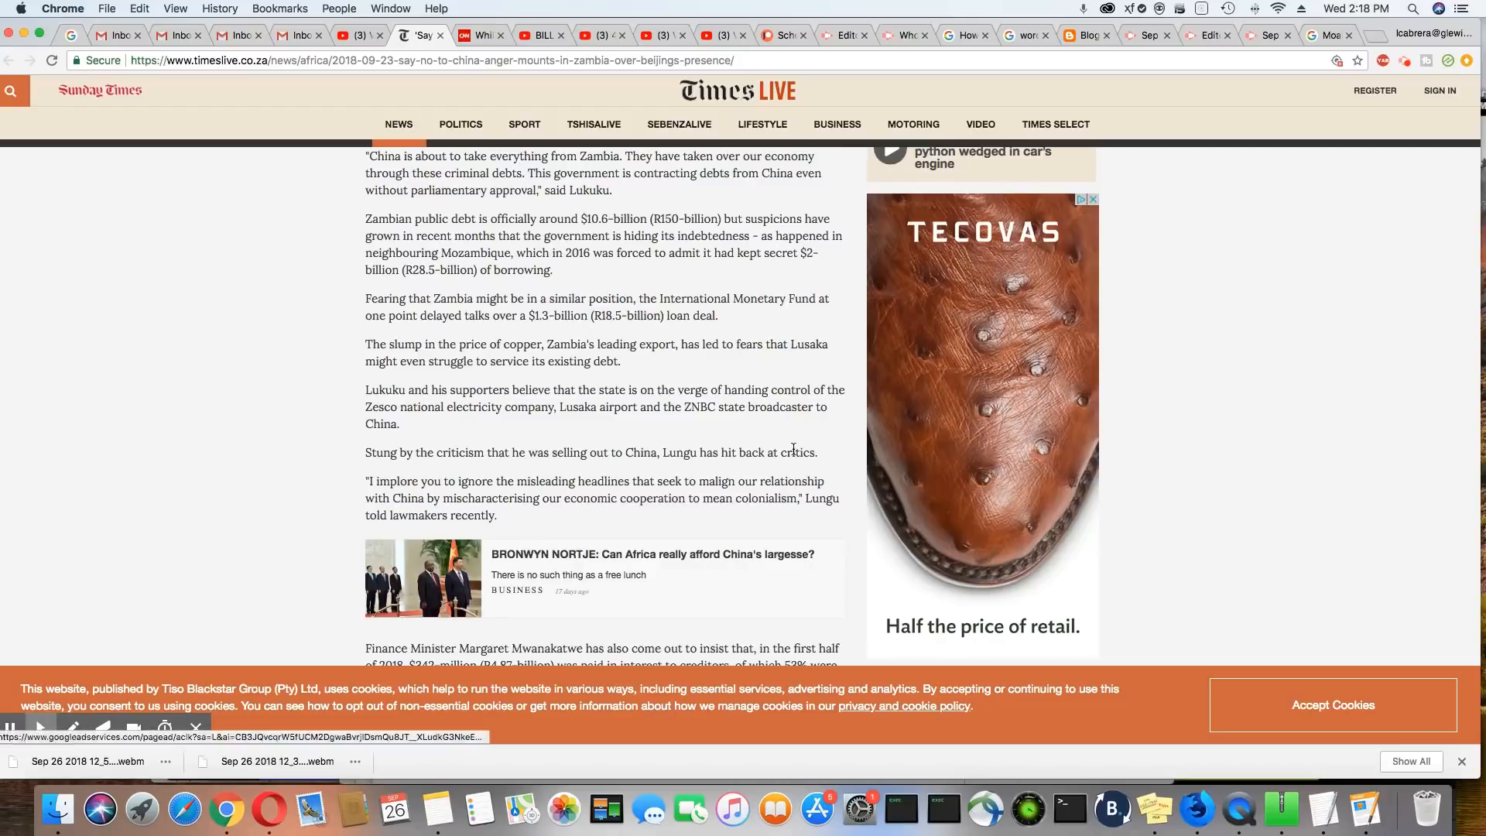
{"action": "scroll", "scroll_direction": "down", "scroll_amount": 3}
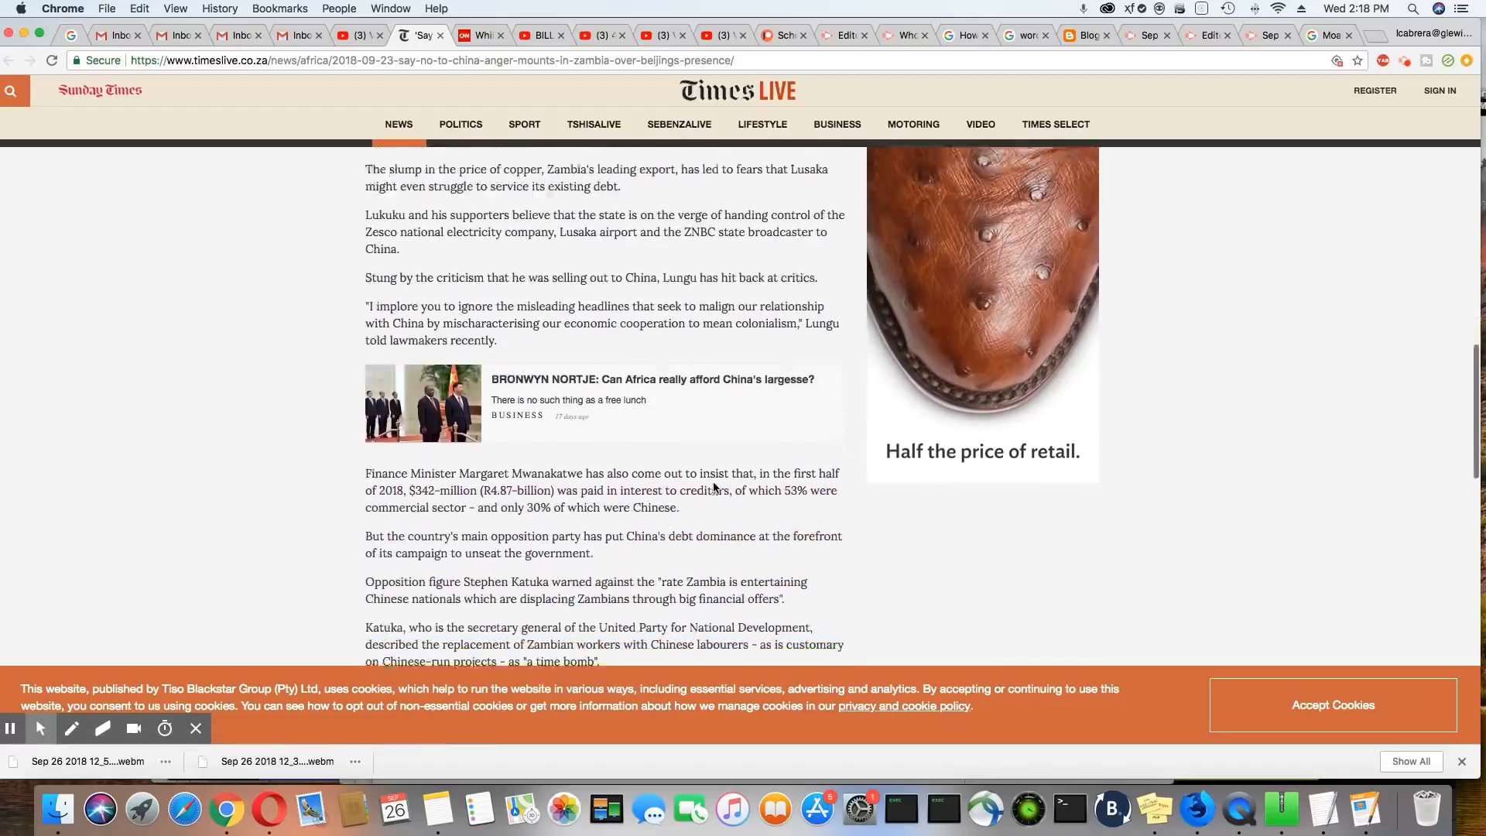
{"action": "scroll", "scroll_direction": "down", "scroll_amount": 3}
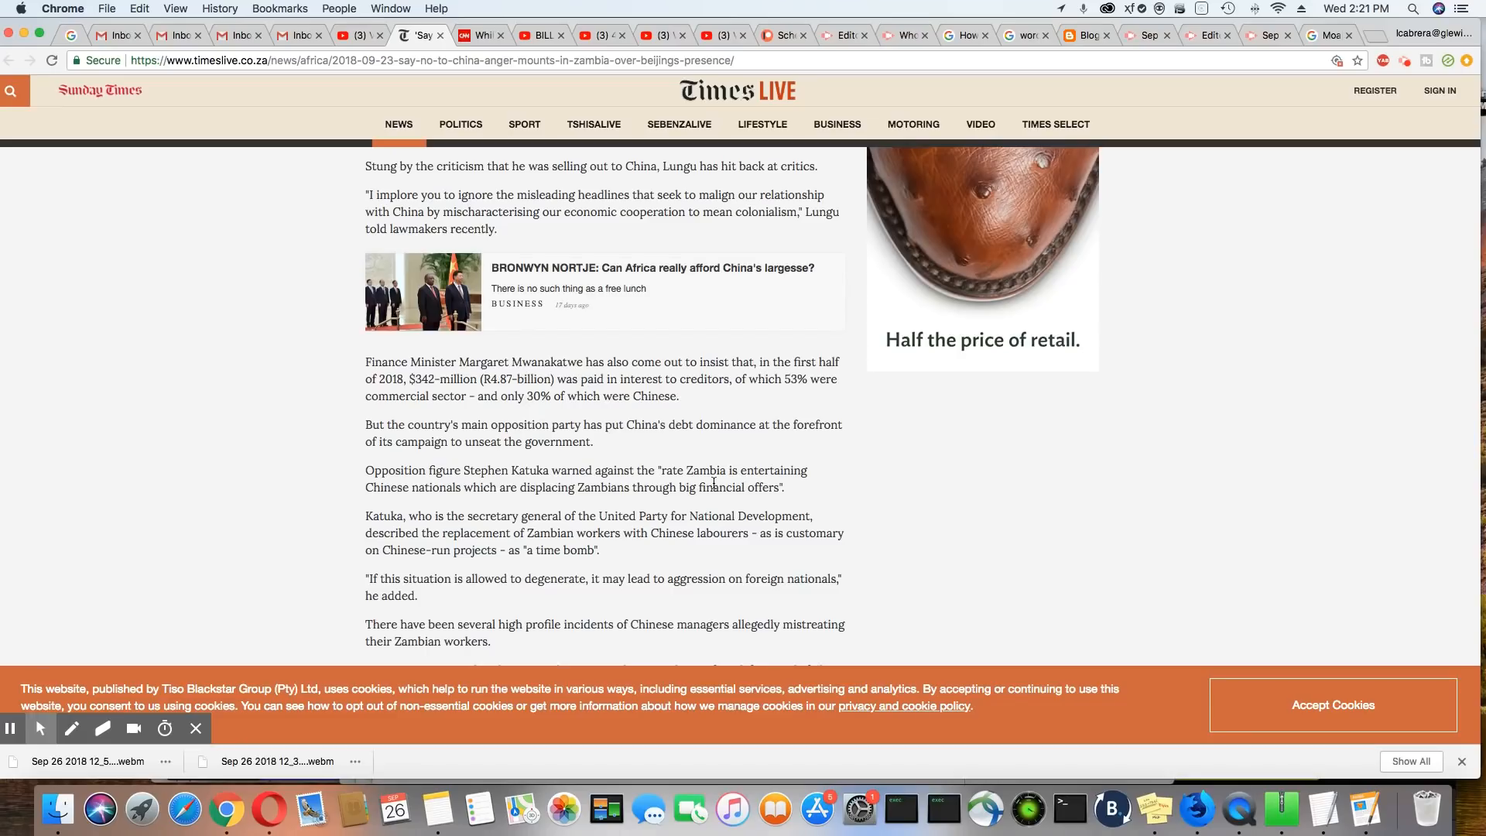
{"action": "mouse_move", "coordinate": [860, 496]}
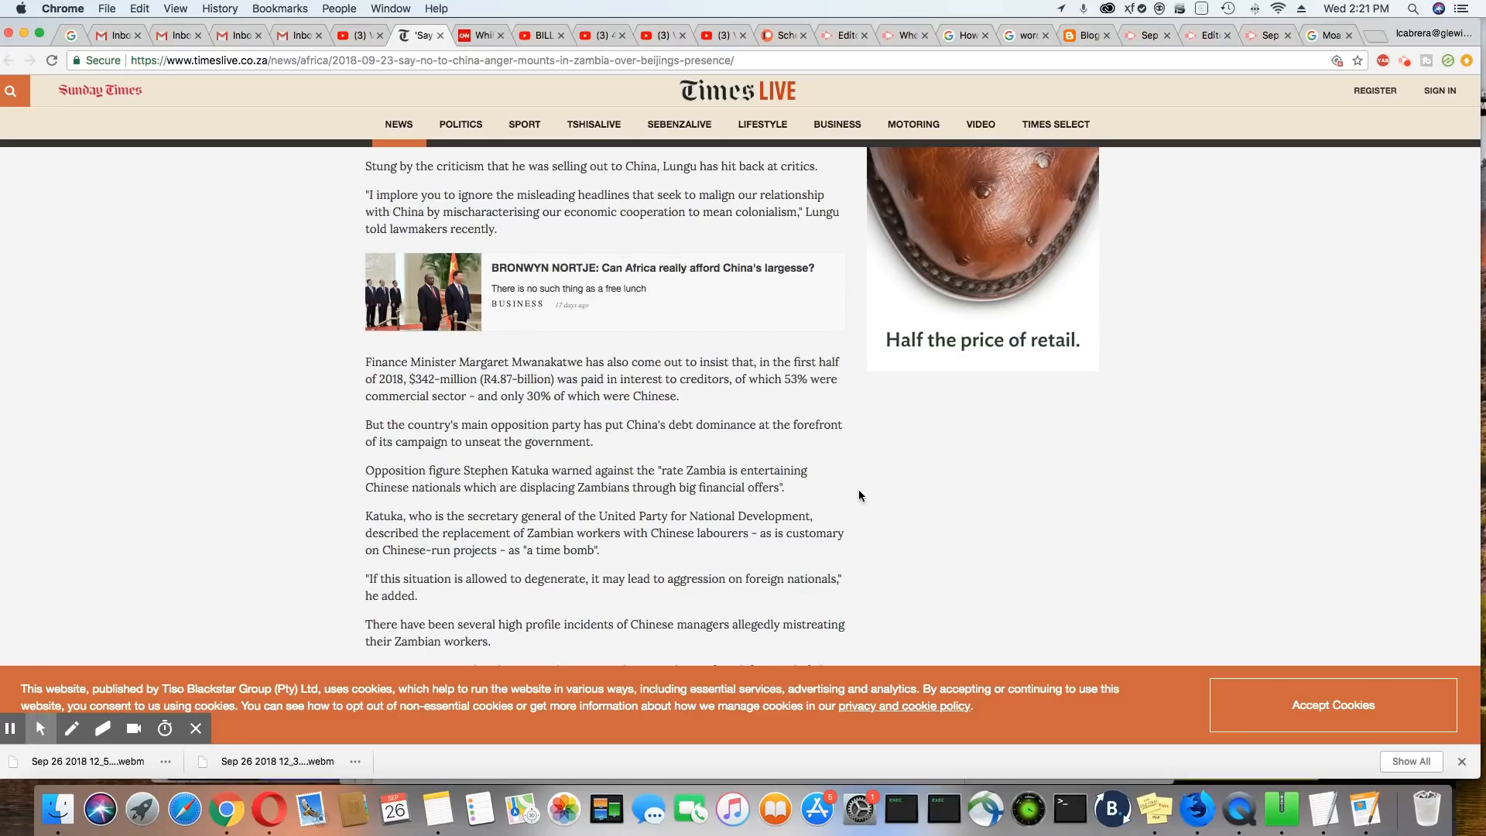
{"action": "scroll", "scroll_direction": "down", "scroll_amount": 3}
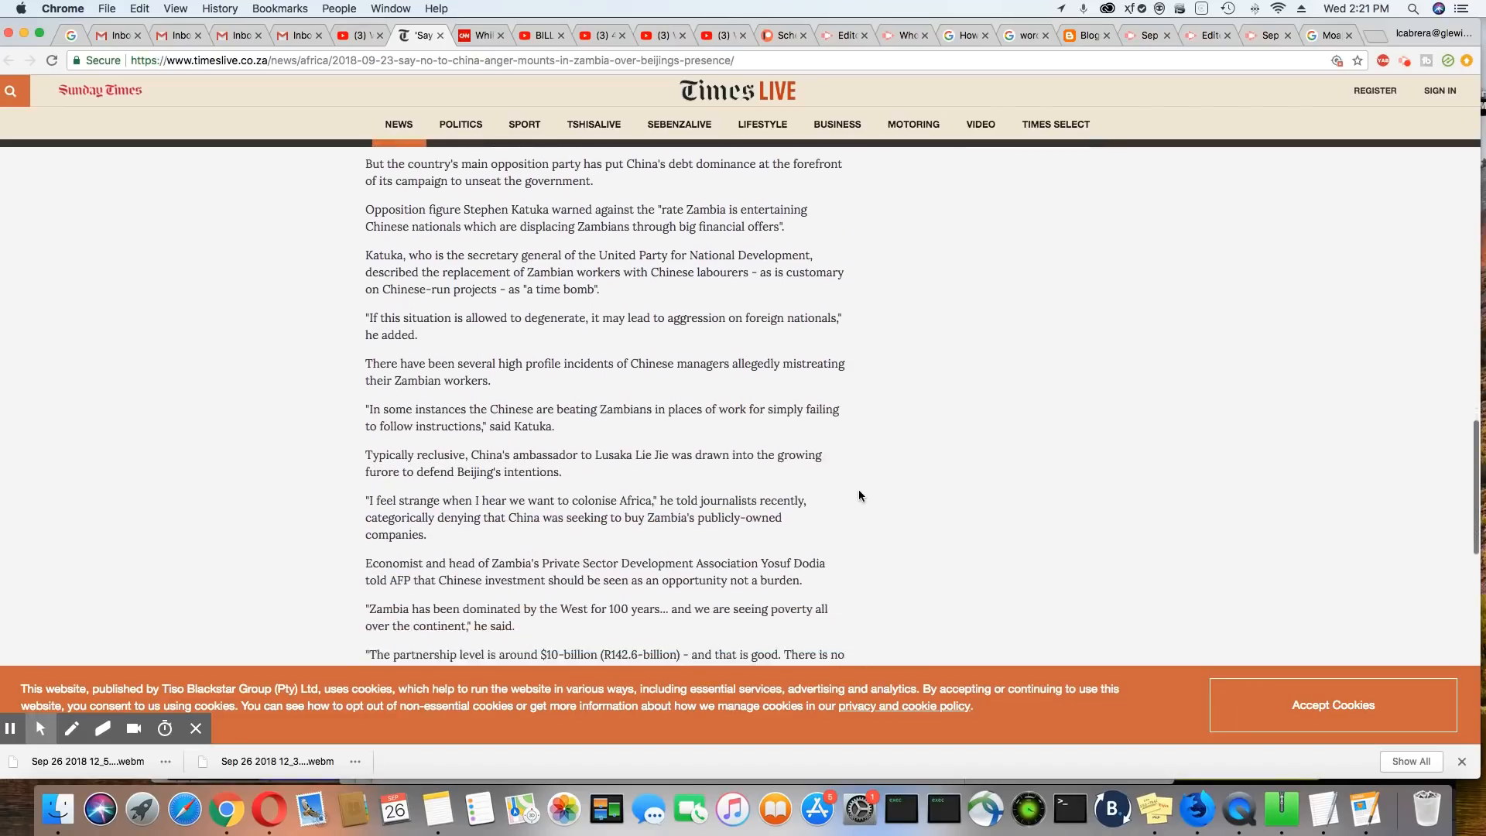
{"action": "scroll", "scroll_direction": "down", "scroll_amount": 3}
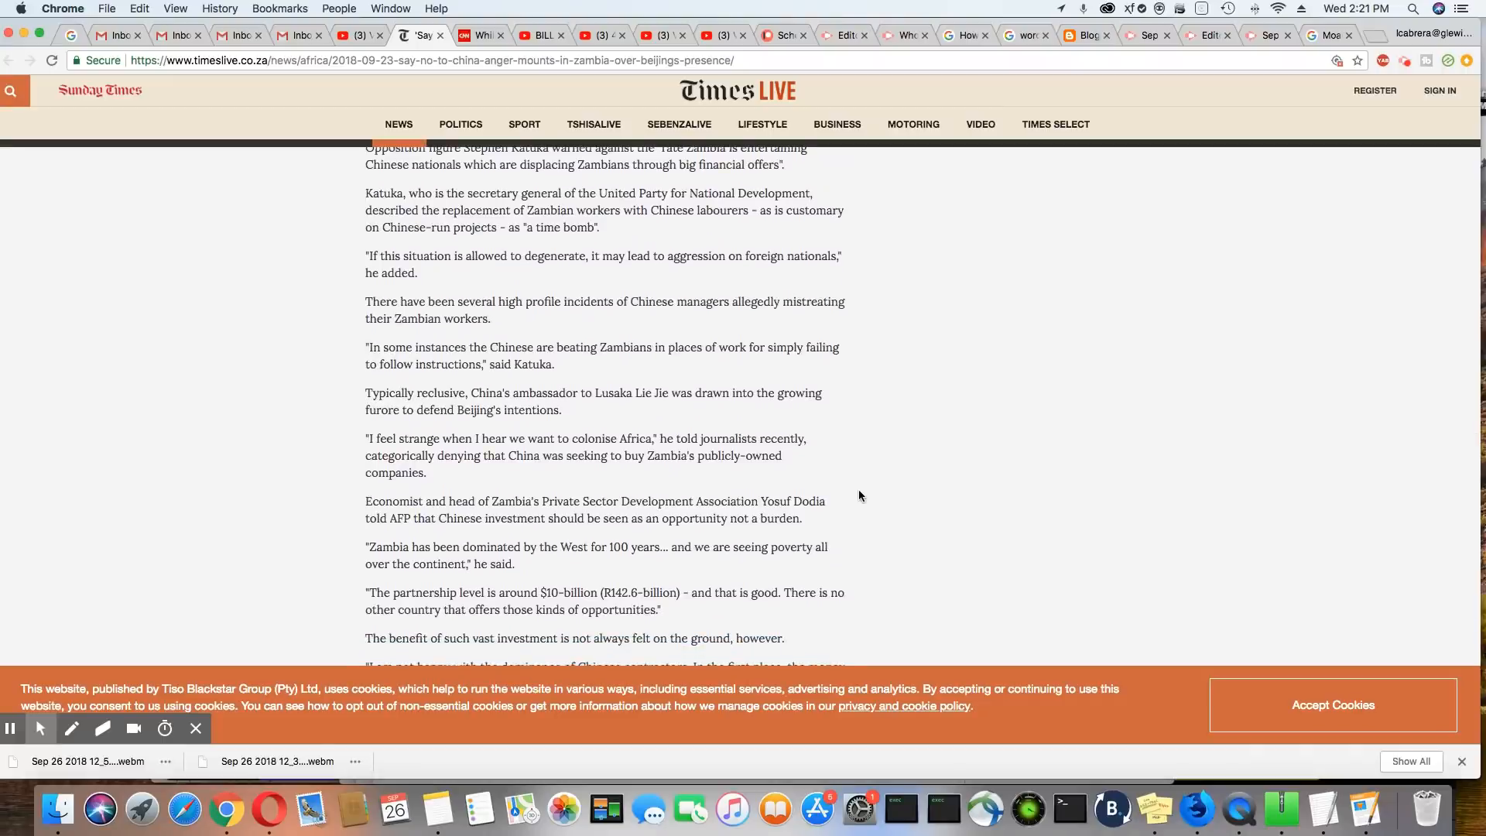
{"action": "scroll", "scroll_direction": "down", "scroll_amount": 3}
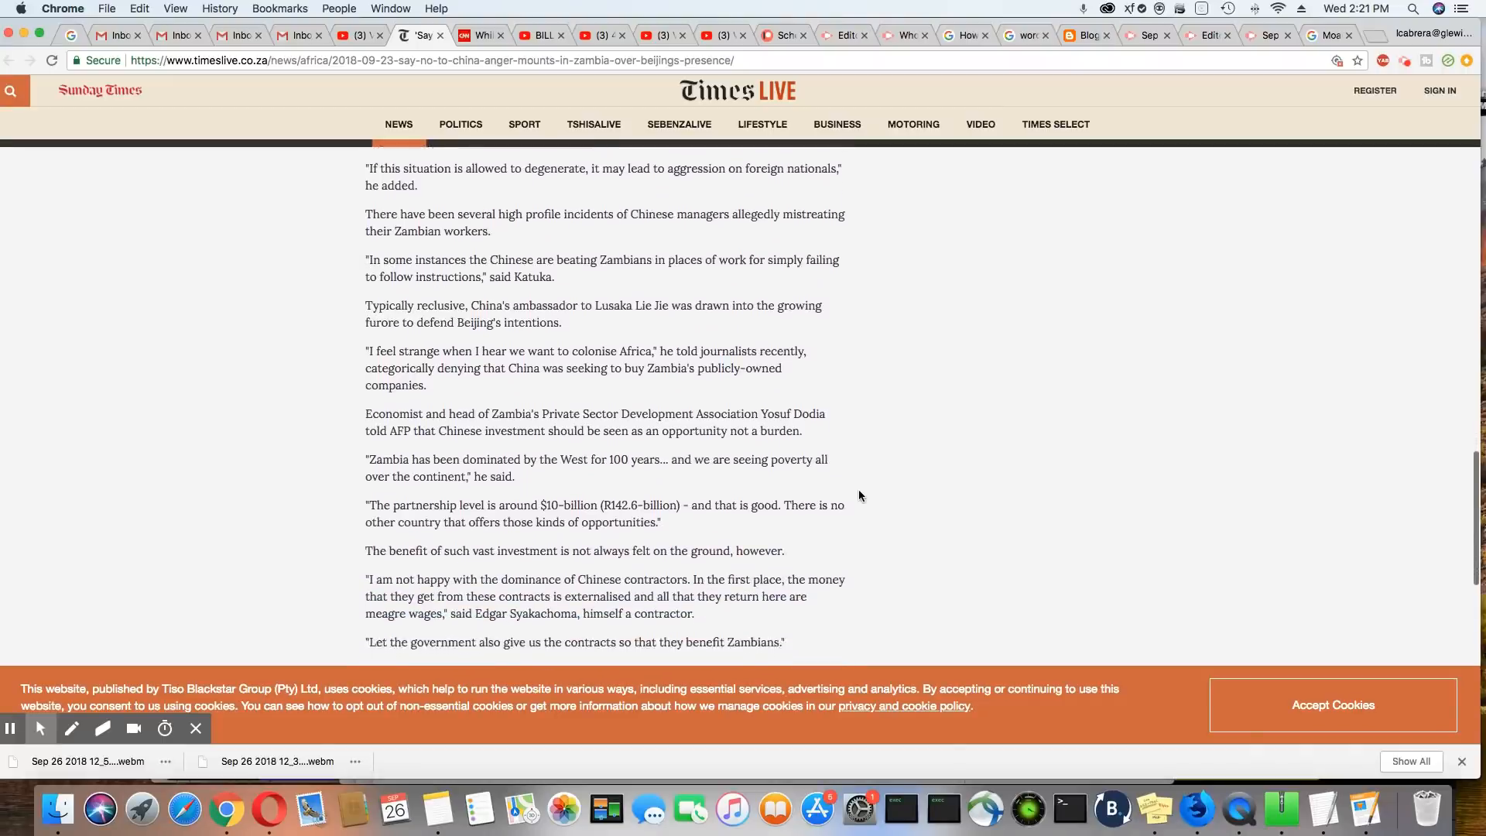
{"action": "scroll", "scroll_direction": "down", "scroll_amount": 3}
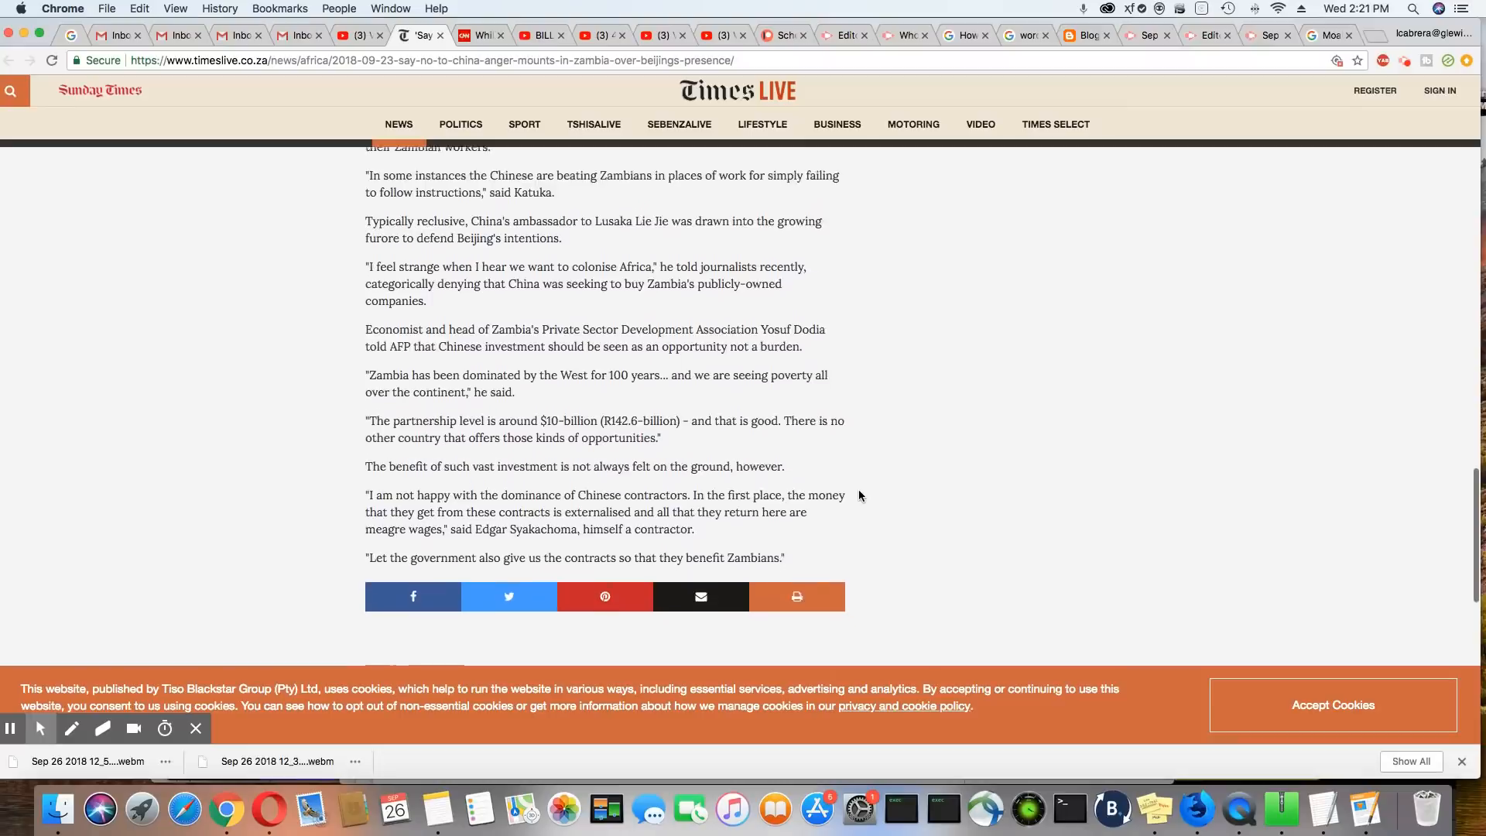
{"action": "scroll", "scroll_direction": "down", "scroll_amount": 3}
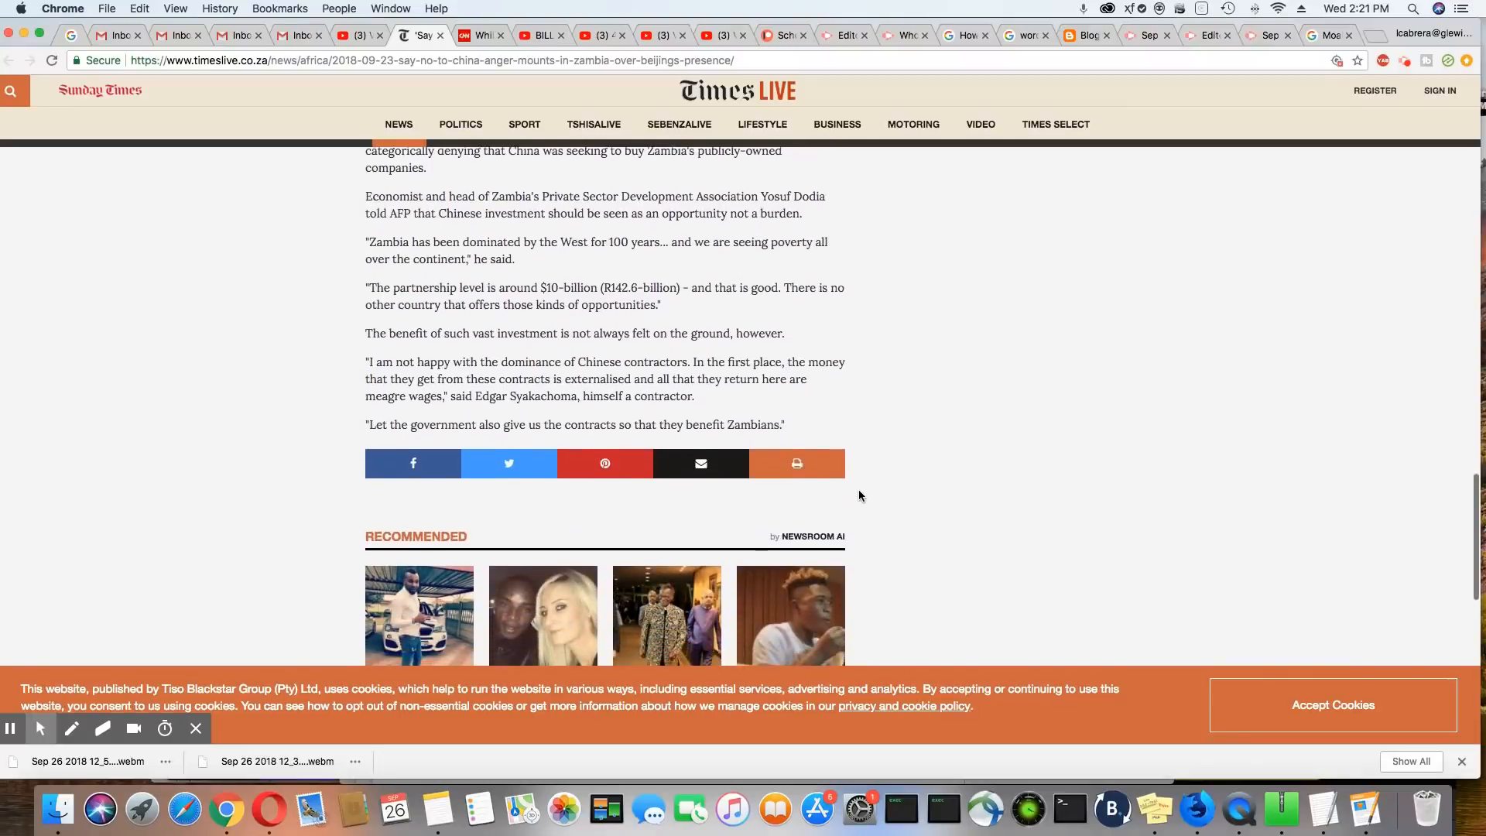
{"action": "scroll", "scroll_direction": "down", "scroll_amount": 3}
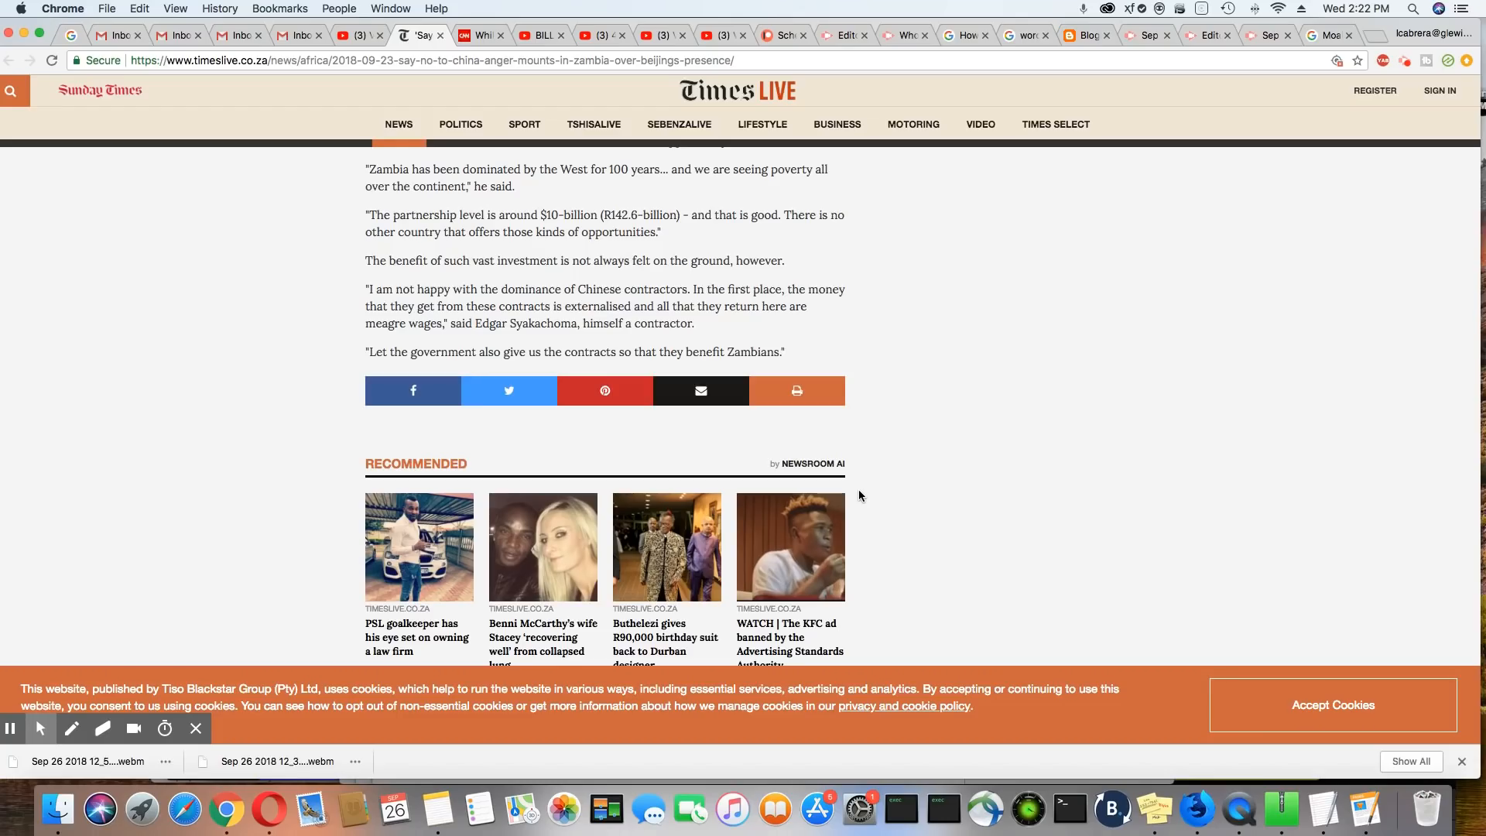
{"action": "mouse_move", "coordinate": [1102, 385]}
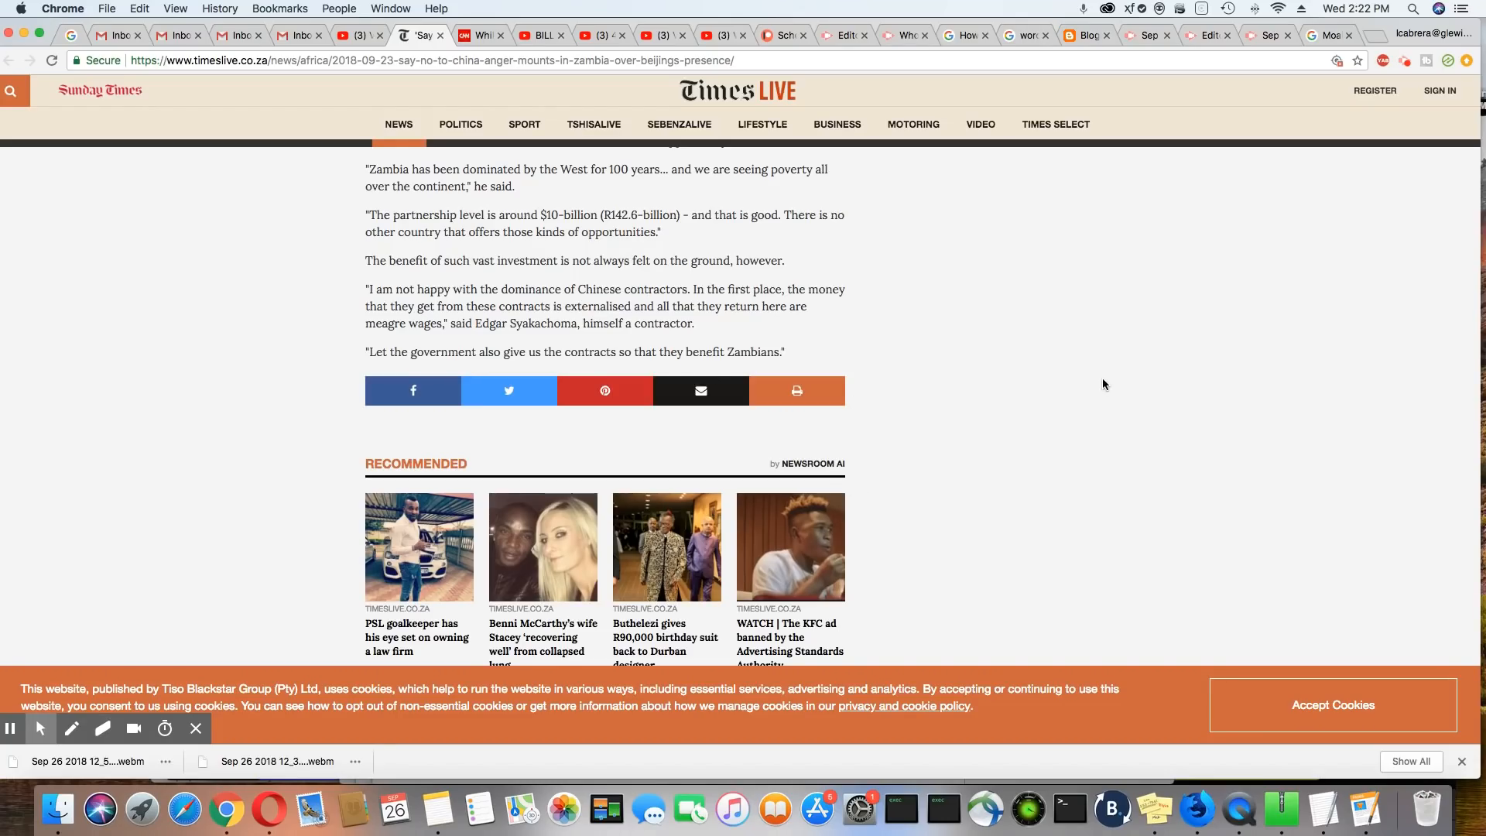
{"action": "scroll", "scroll_direction": "up", "scroll_amount": 3}
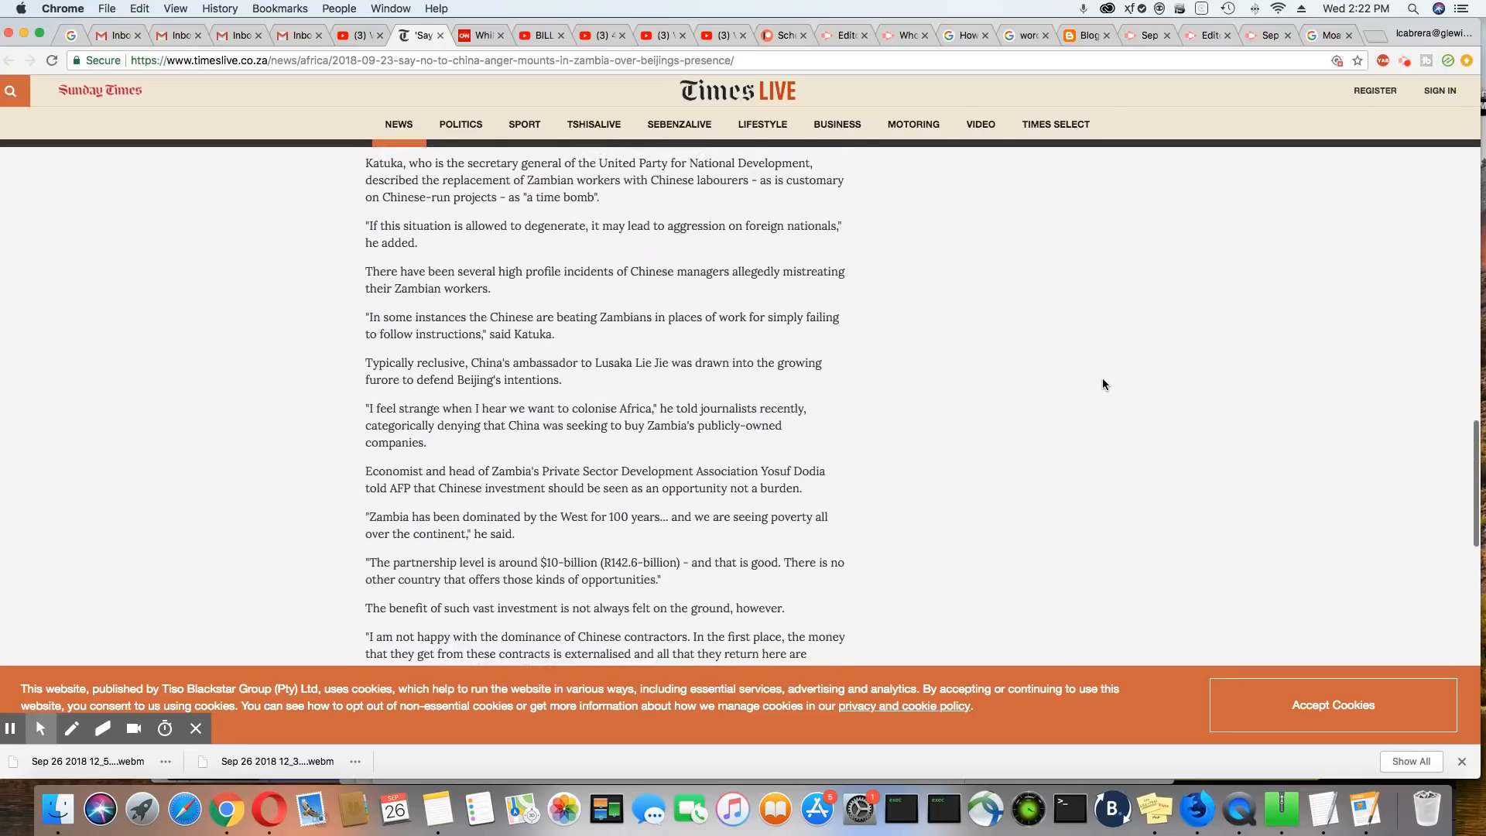
{"action": "scroll", "scroll_direction": "up", "scroll_amount": 3}
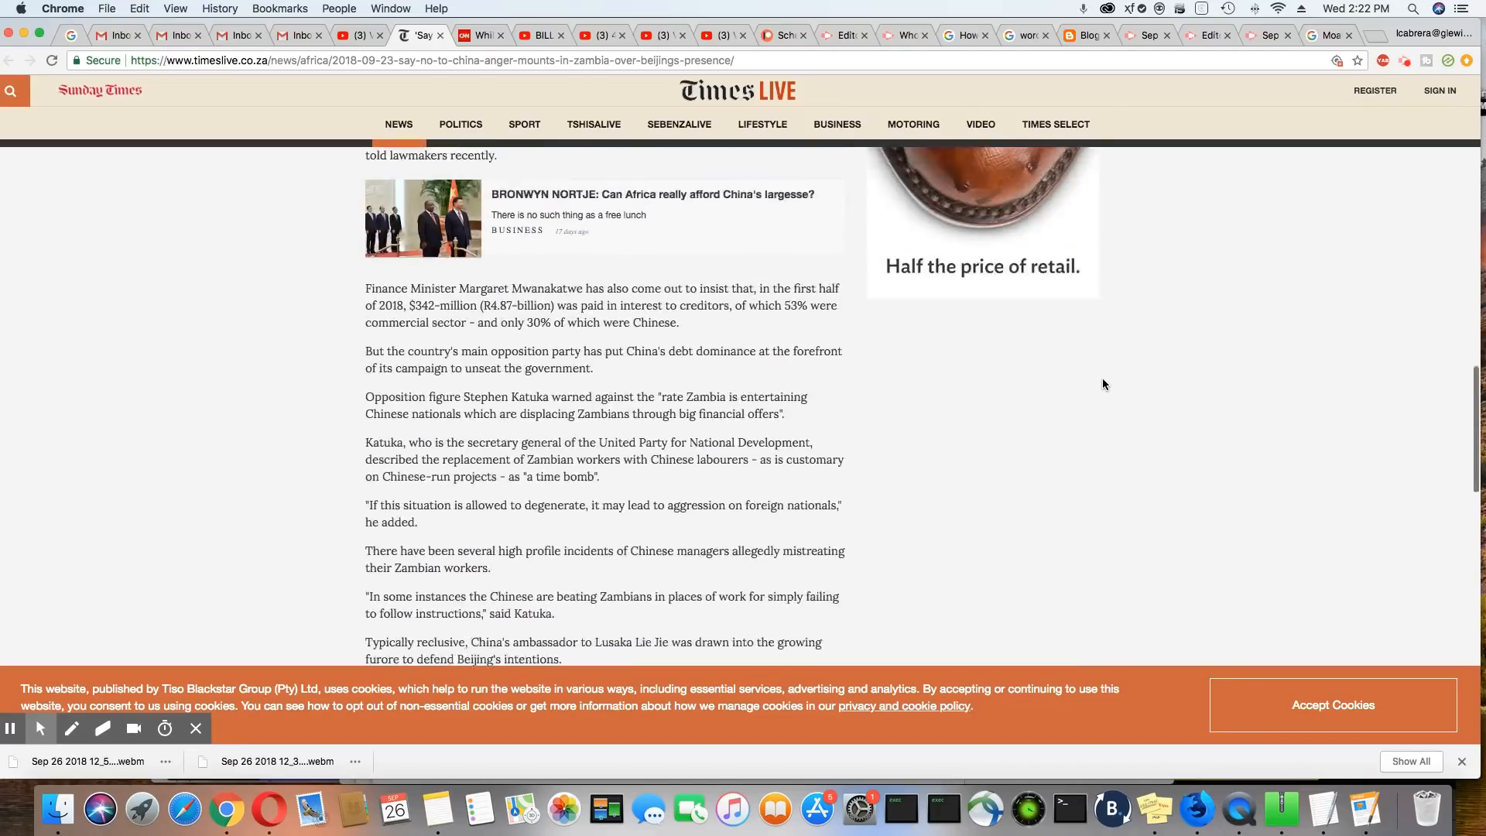
{"action": "scroll", "scroll_direction": "up", "scroll_amount": 3}
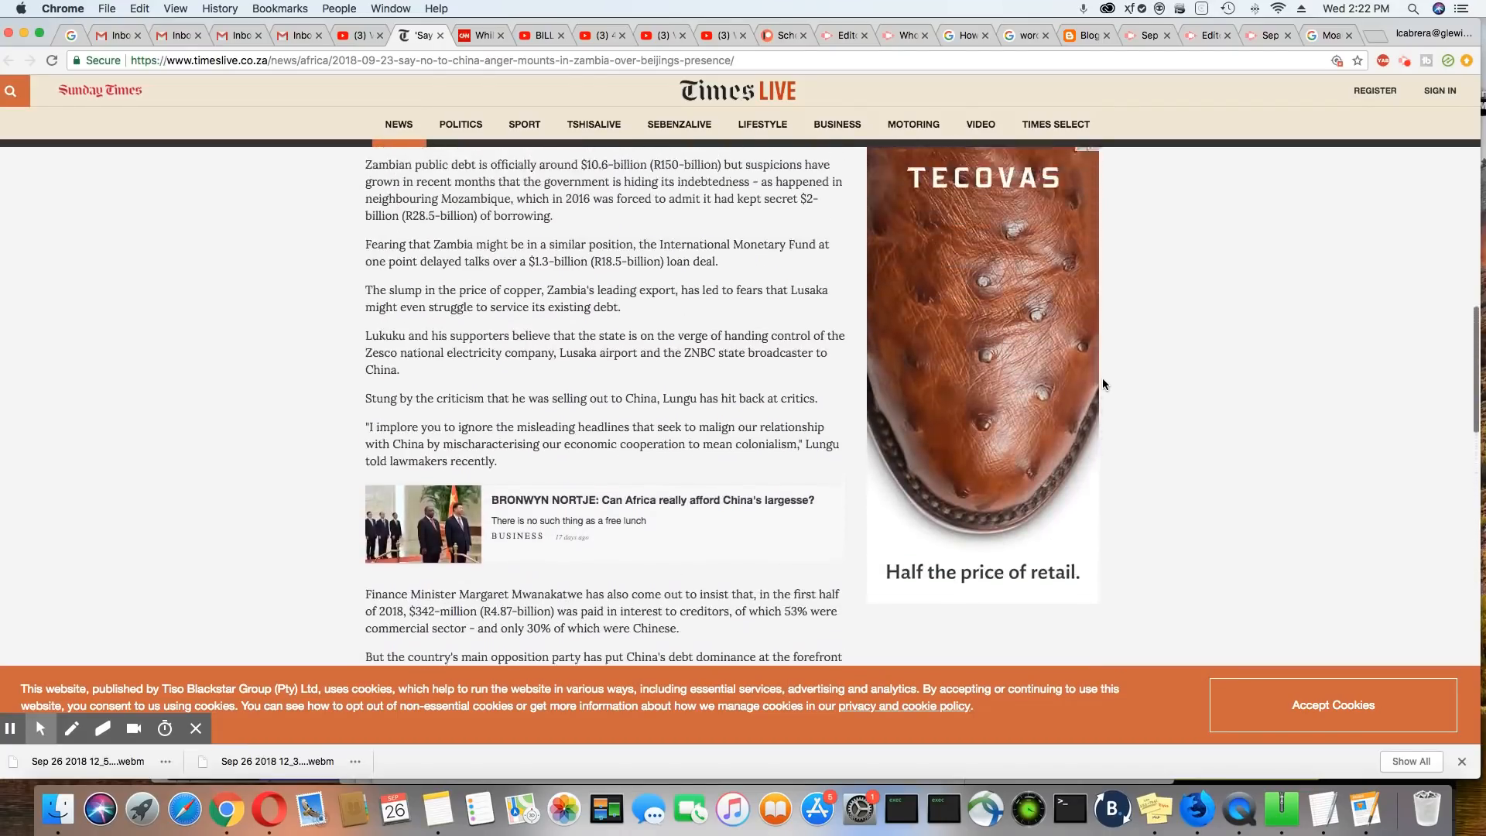
{"action": "scroll", "scroll_direction": "up", "scroll_amount": 3}
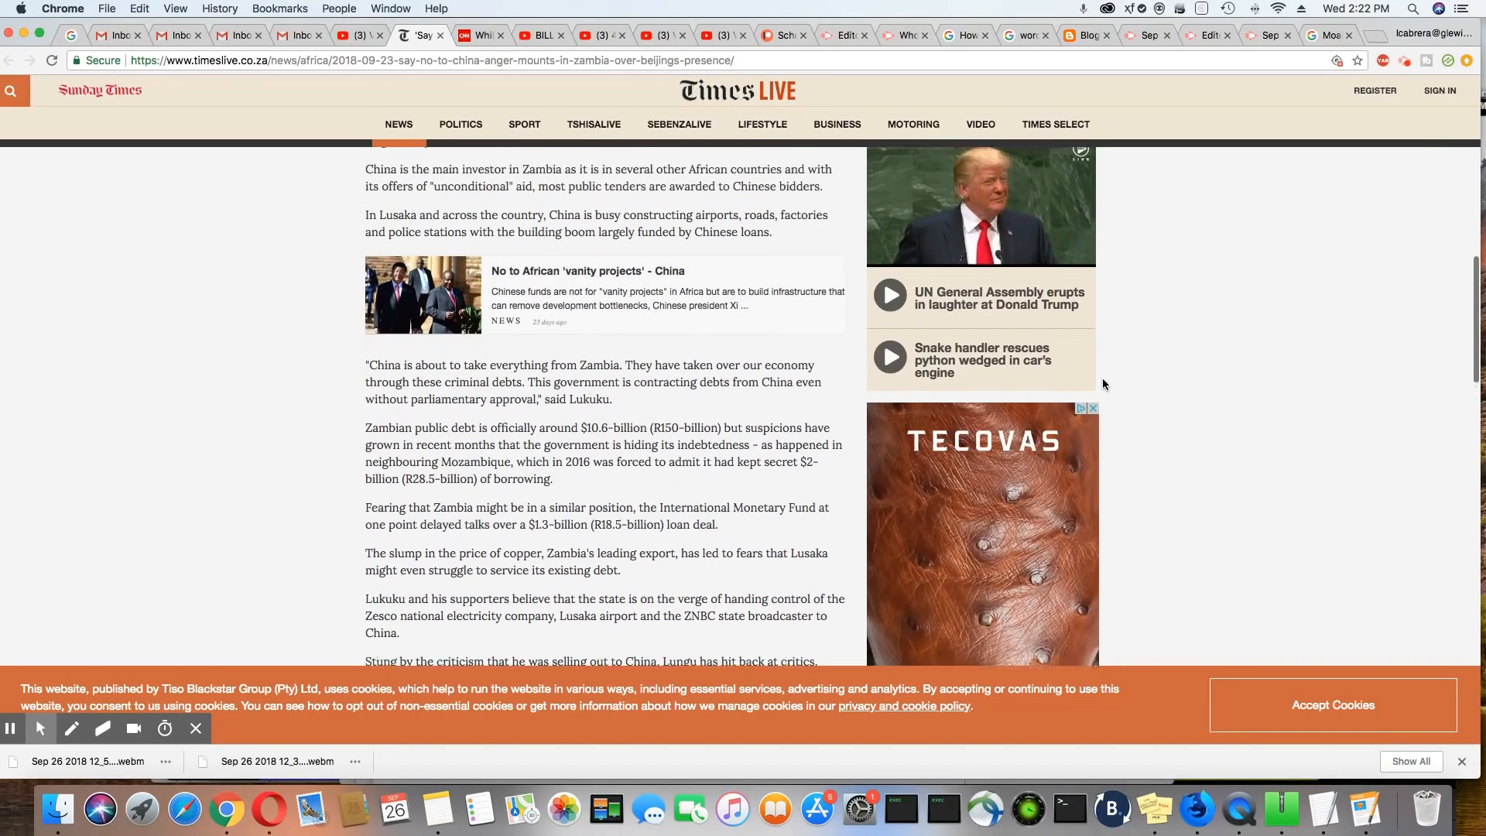
{"action": "scroll", "scroll_direction": "up", "scroll_amount": 3}
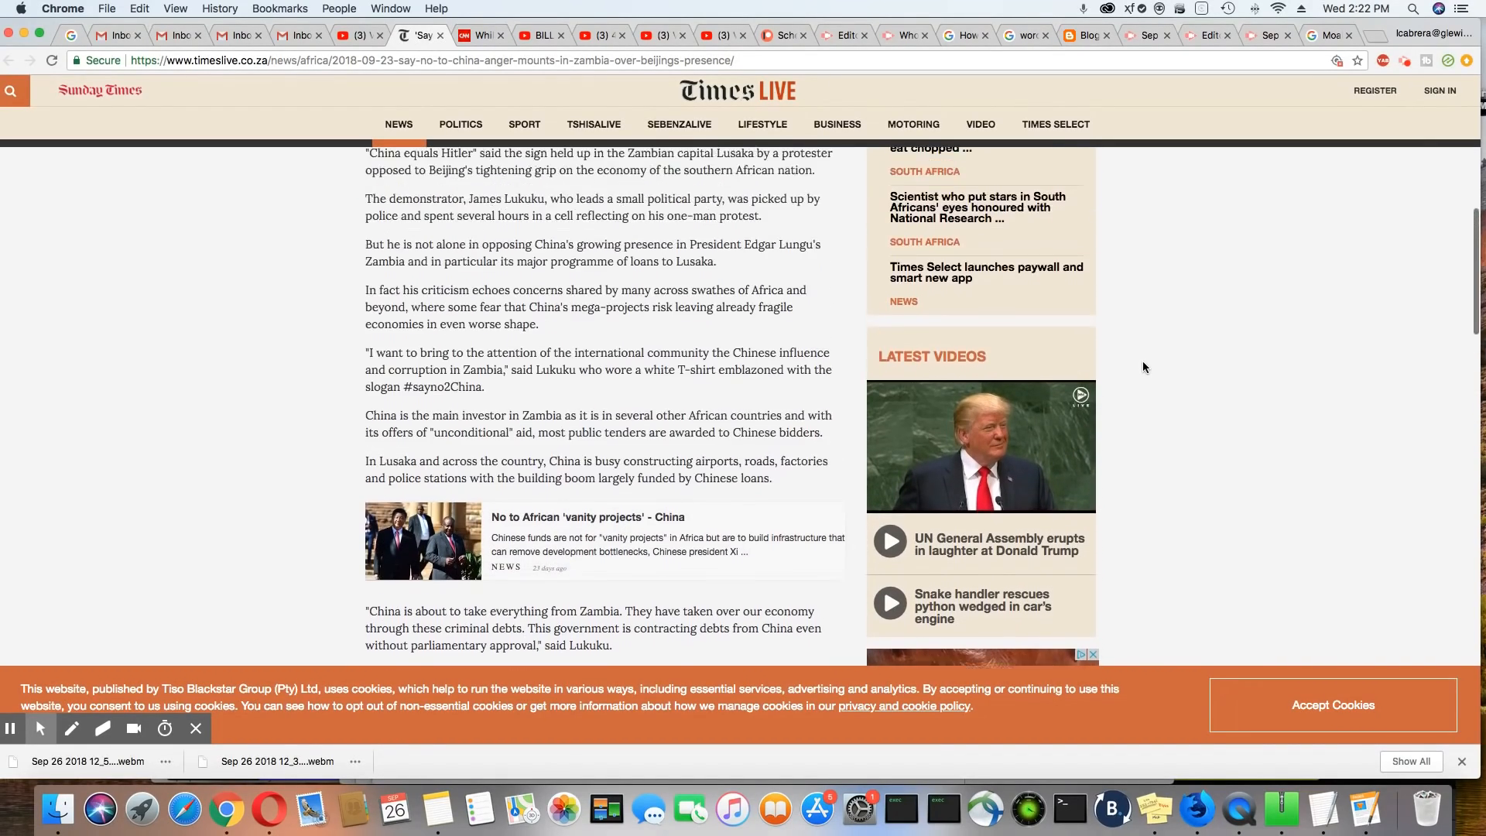
{"action": "scroll", "scroll_direction": "up", "scroll_amount": 3}
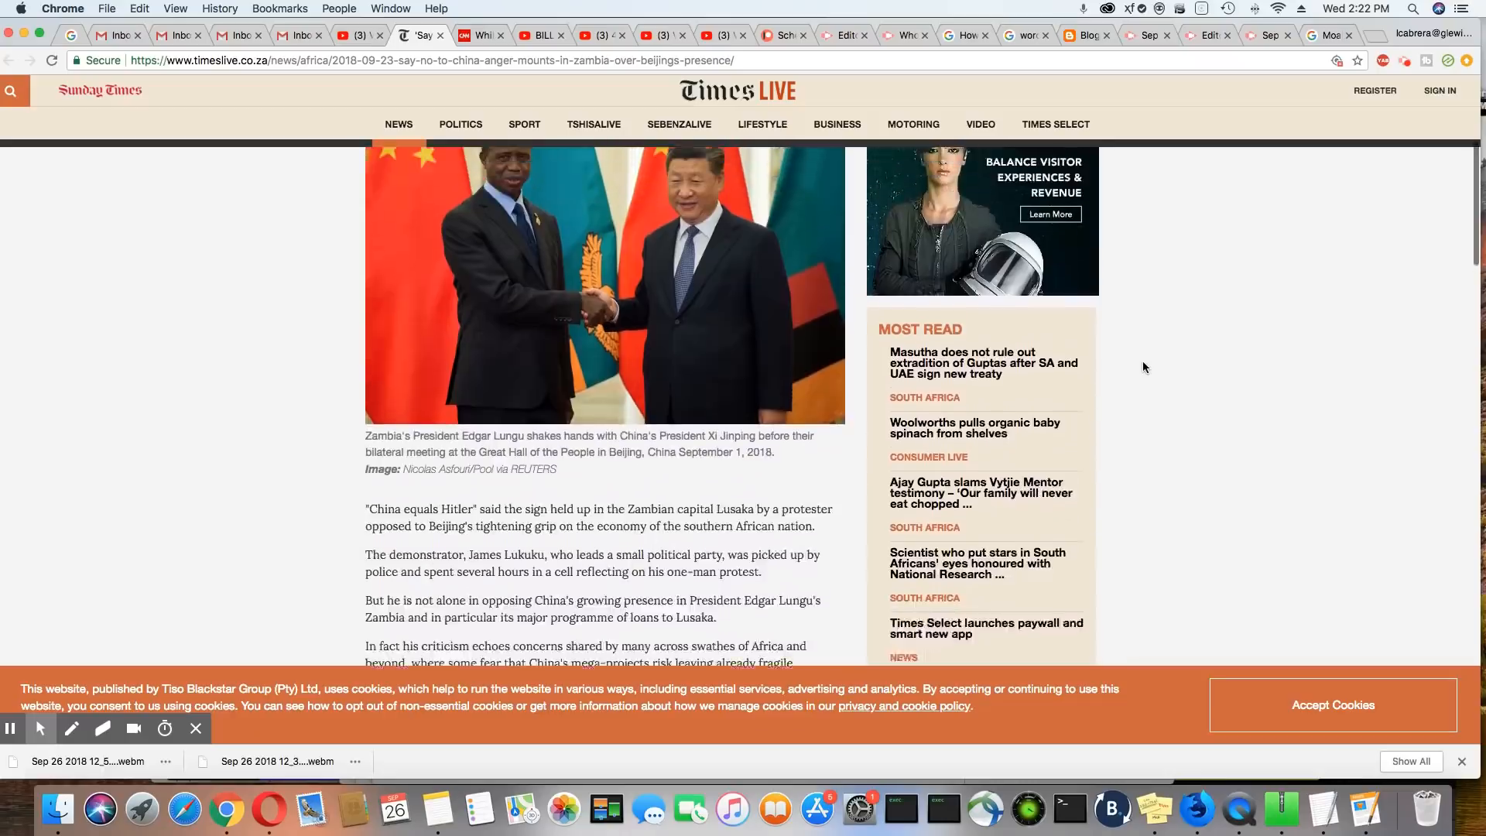
{"action": "scroll", "scroll_direction": "up", "scroll_amount": 3}
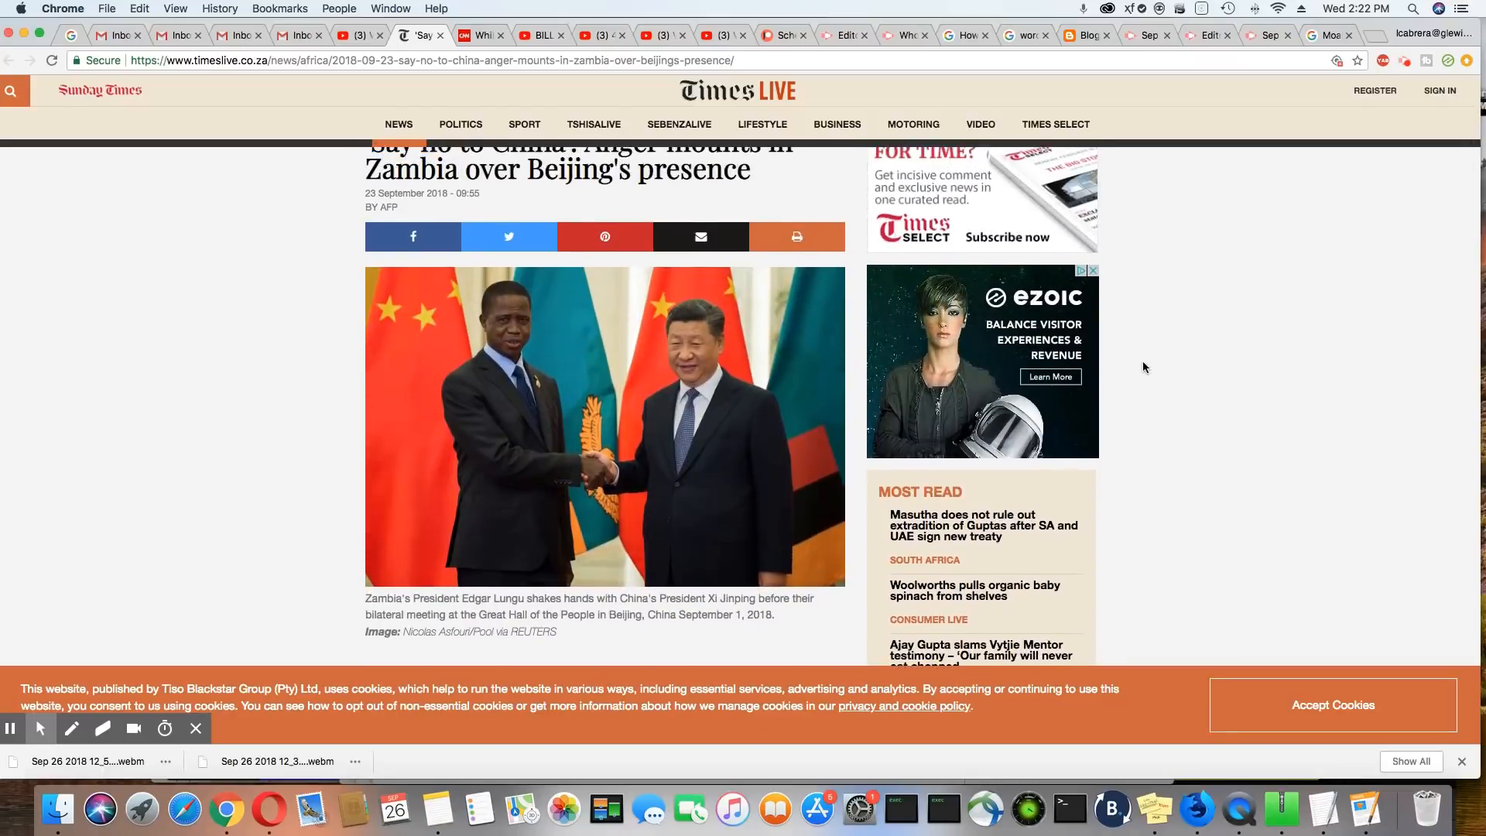
{"action": "scroll", "scroll_direction": "up", "scroll_amount": 3}
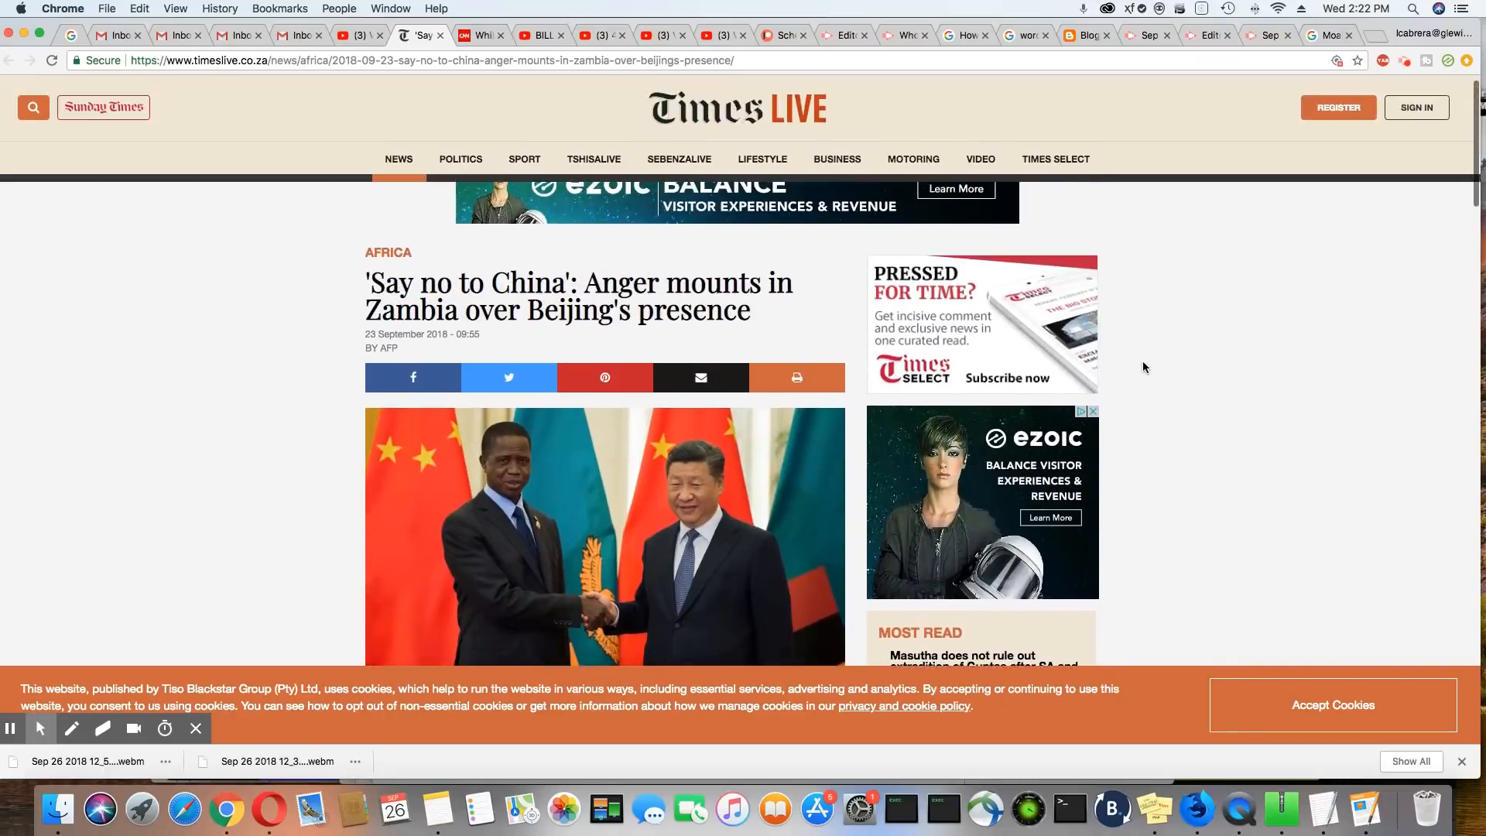
{"action": "scroll", "scroll_direction": "down", "scroll_amount": 3}
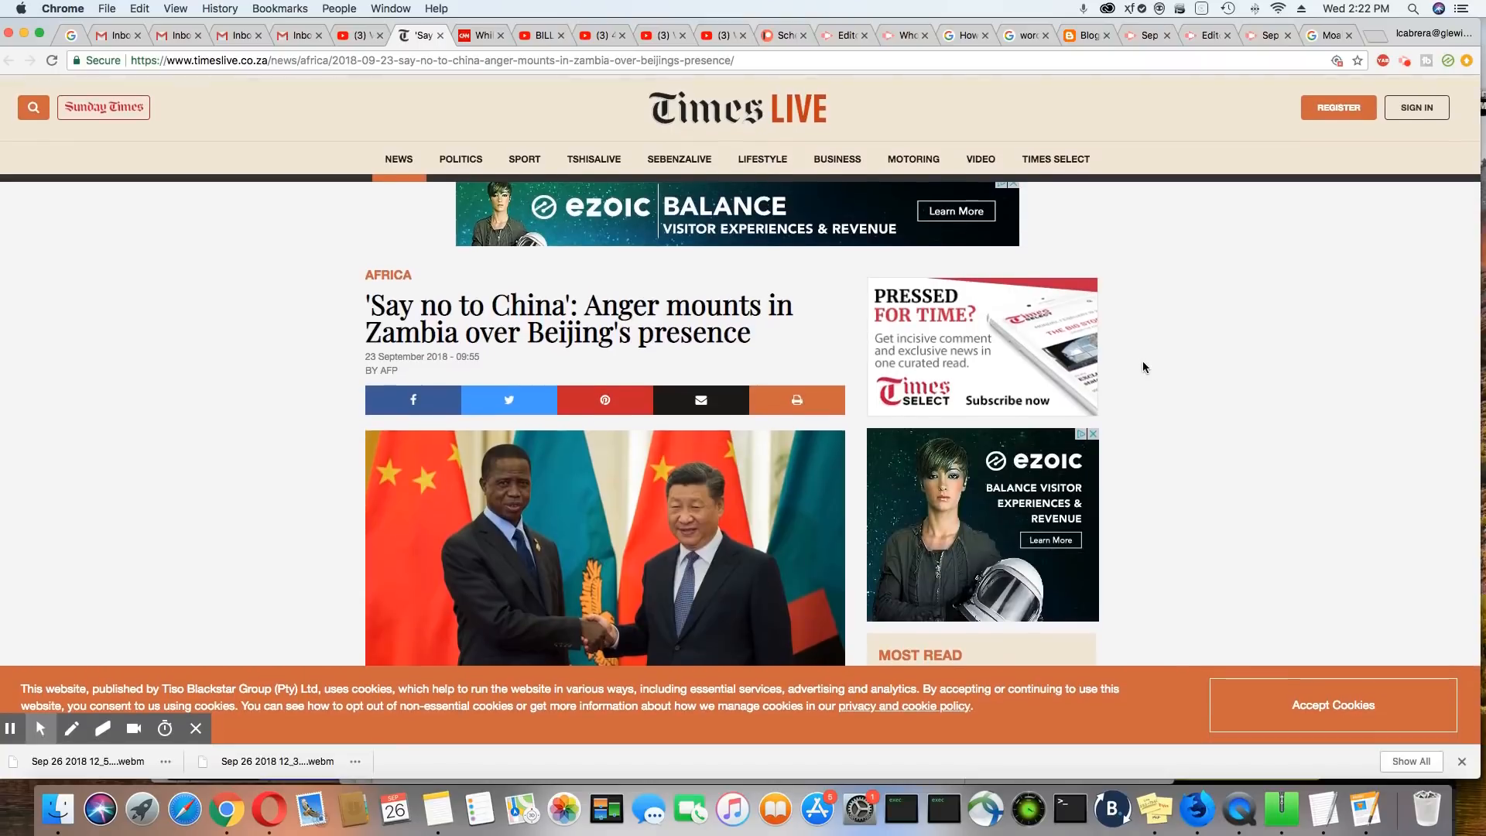